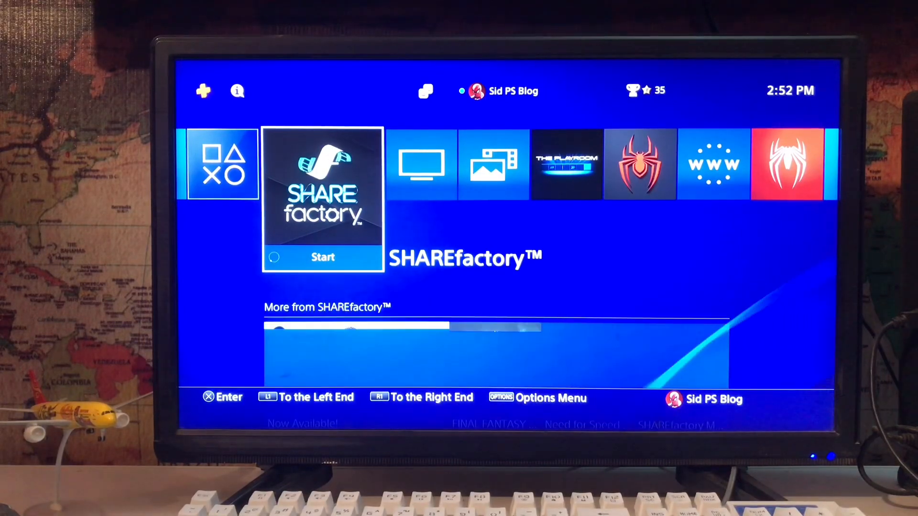
Reach the account Security settings via Settings > Account Management > Account Information
key(left)
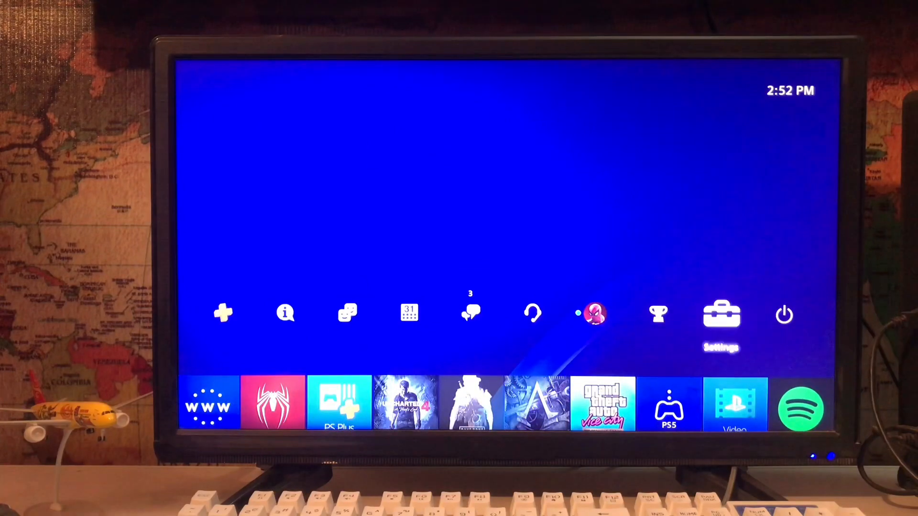
click(721, 314)
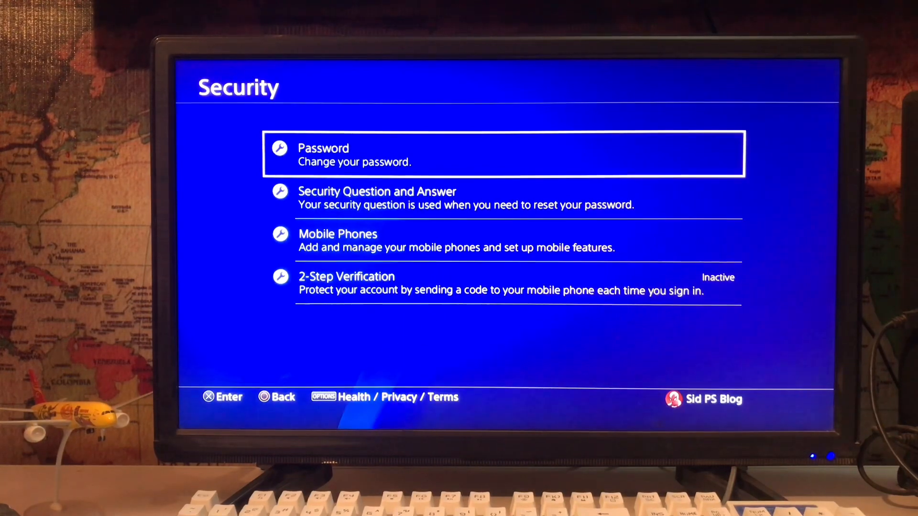
Start 2-Step Verification setup from the Security page
key(down)
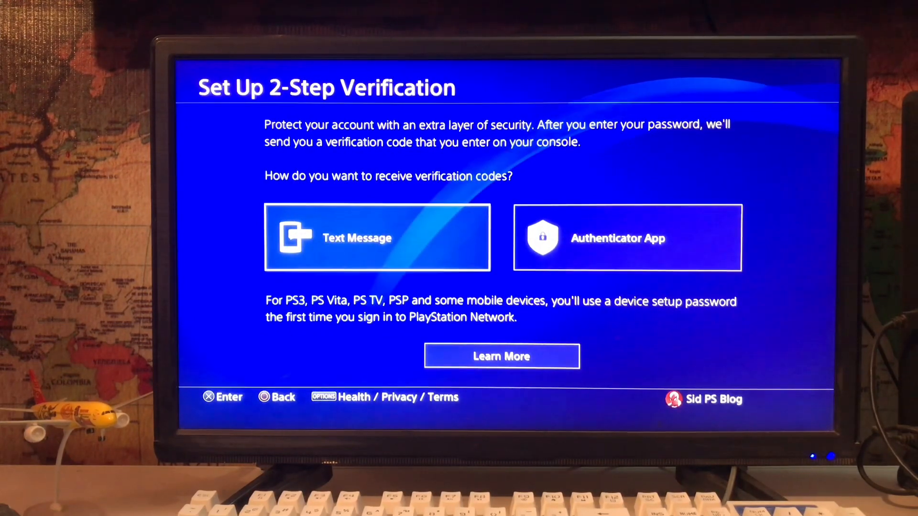
Read through the Learn More explanation of 2-Step Verification
click(501, 356)
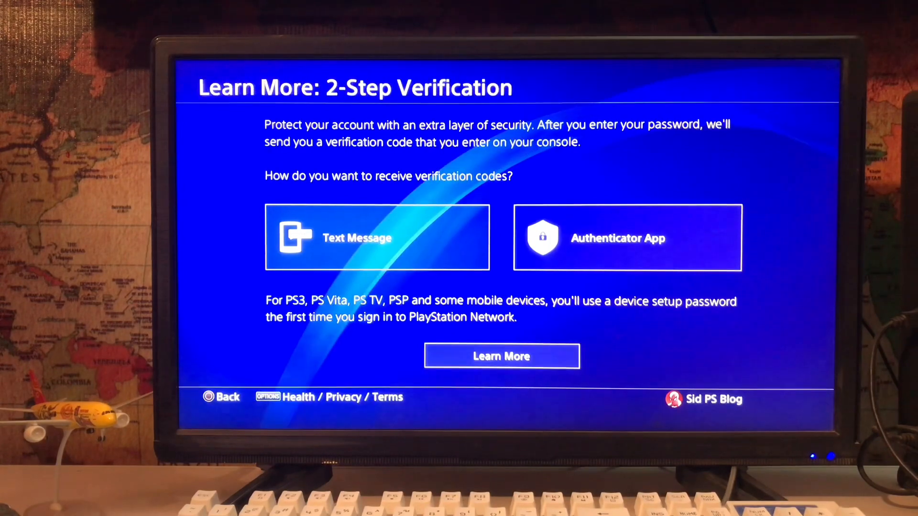
click(501, 356)
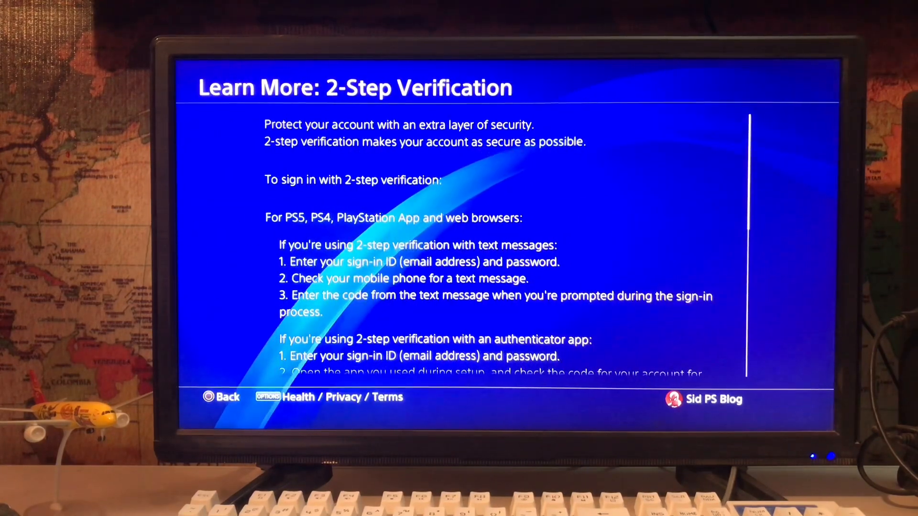
scroll(down, 3)
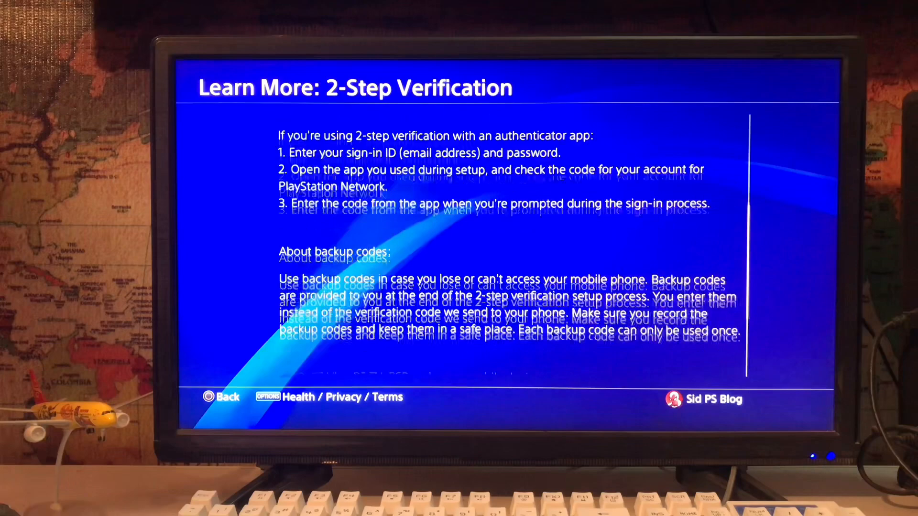
scroll(down, 3)
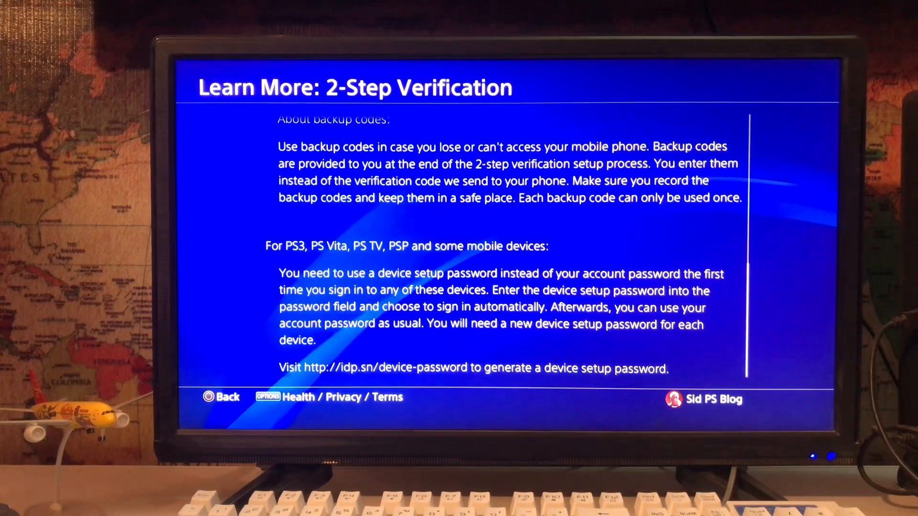
scroll(up, 3)
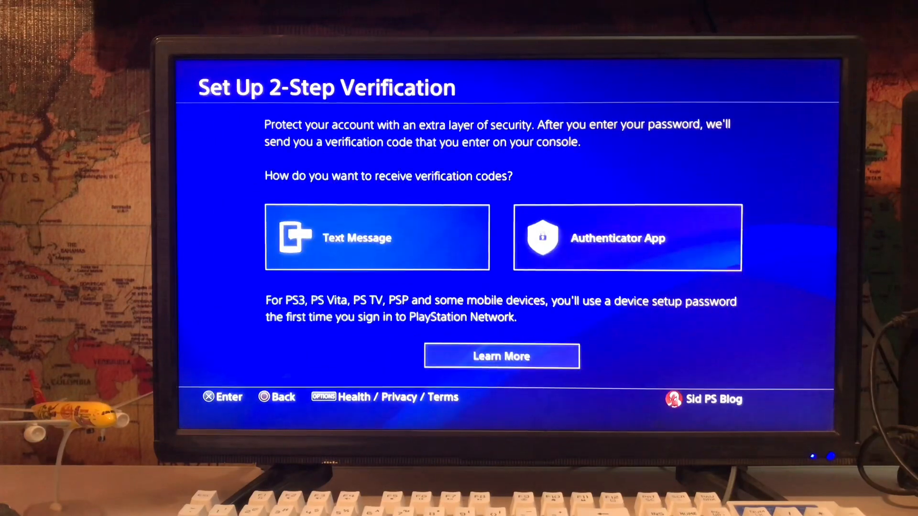
Choose Text Message as the way to receive verification codes
click(626, 237)
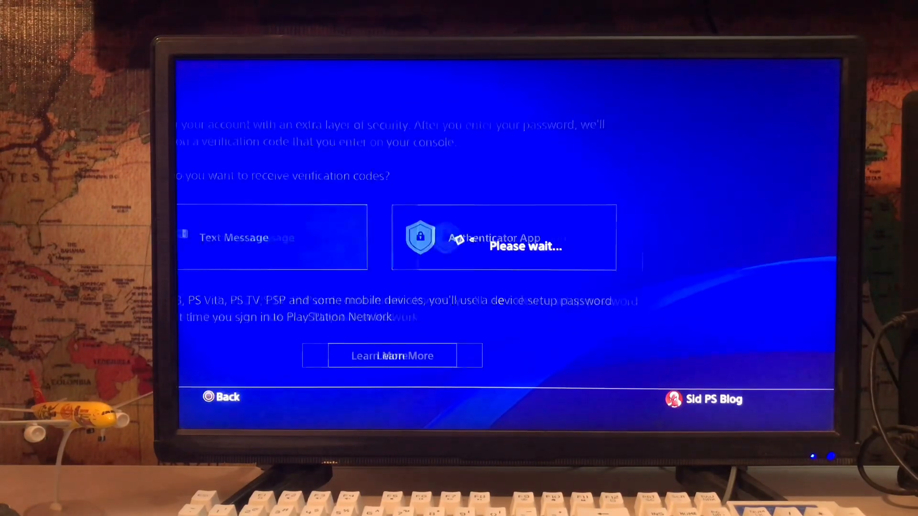
Browse the Country/Region list and keep United Kingdom +44 selected
click(271, 237)
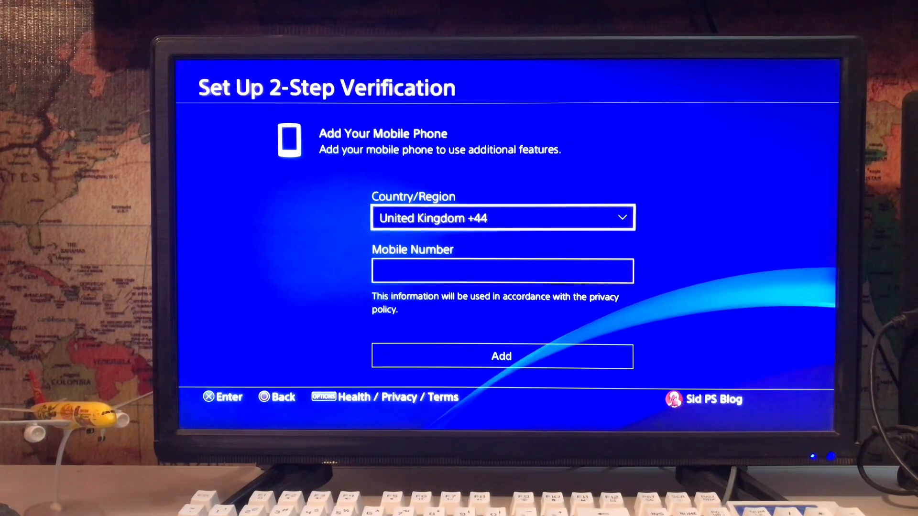
click(502, 218)
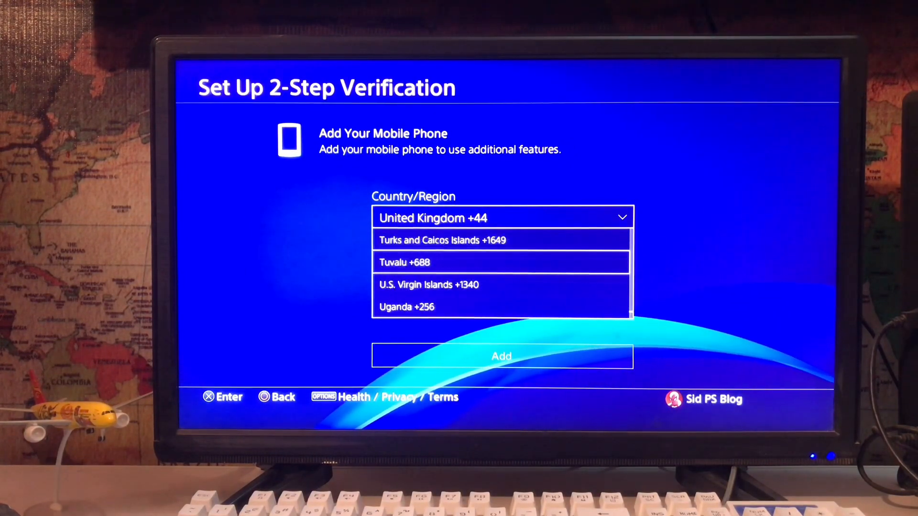
scroll(up, 3)
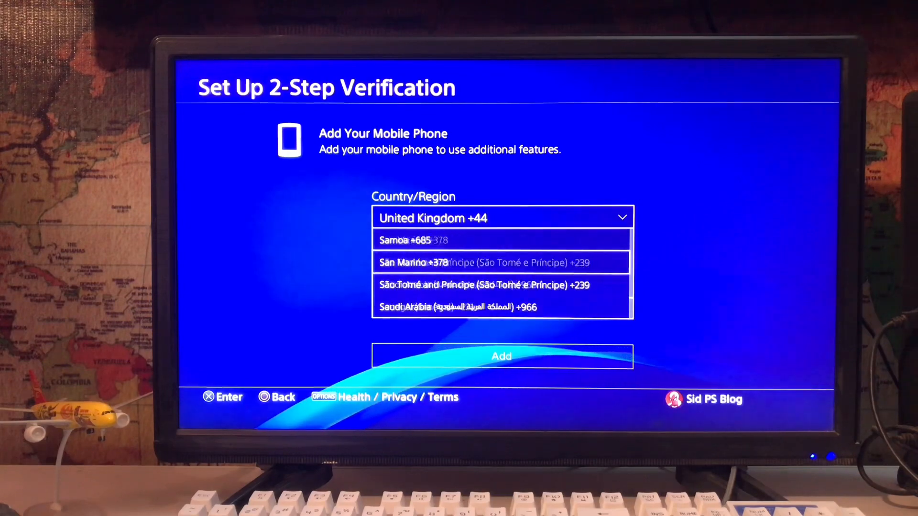
scroll(up, 3)
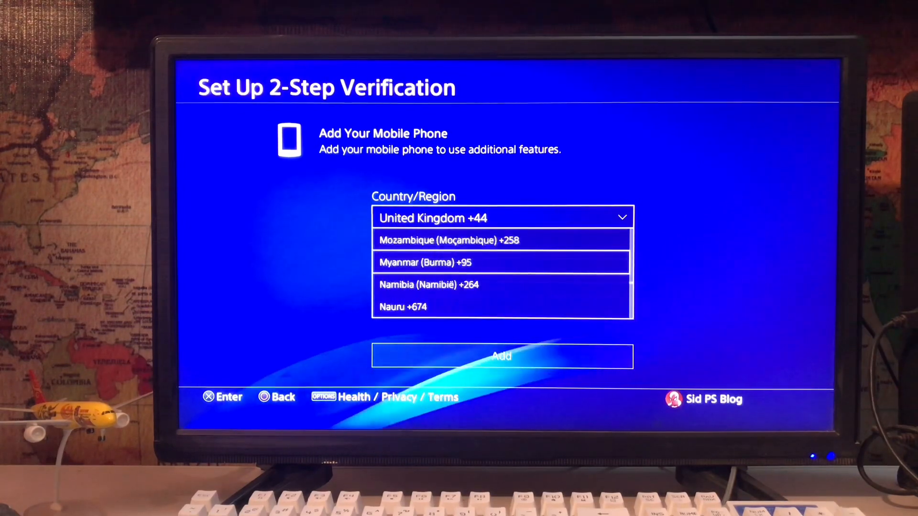
scroll(up, 3)
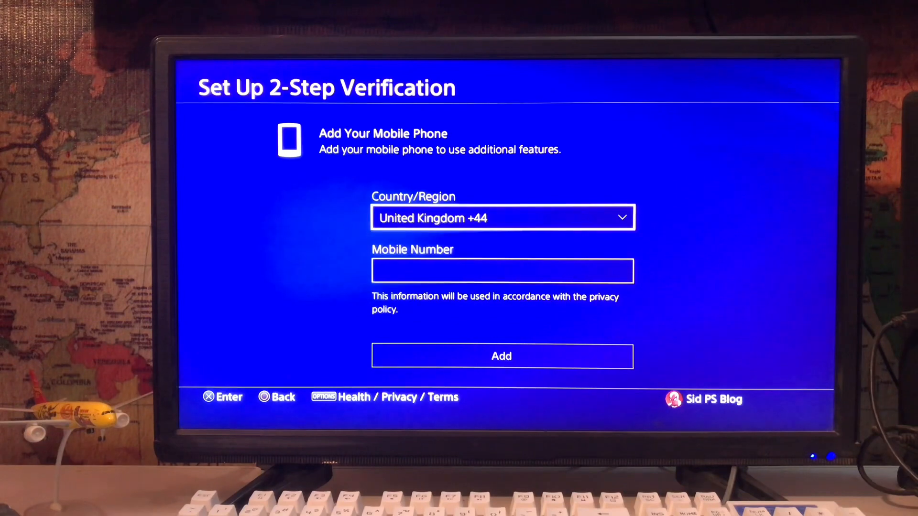
Begin entering the mobile number in the Mobile Number field
click(502, 271)
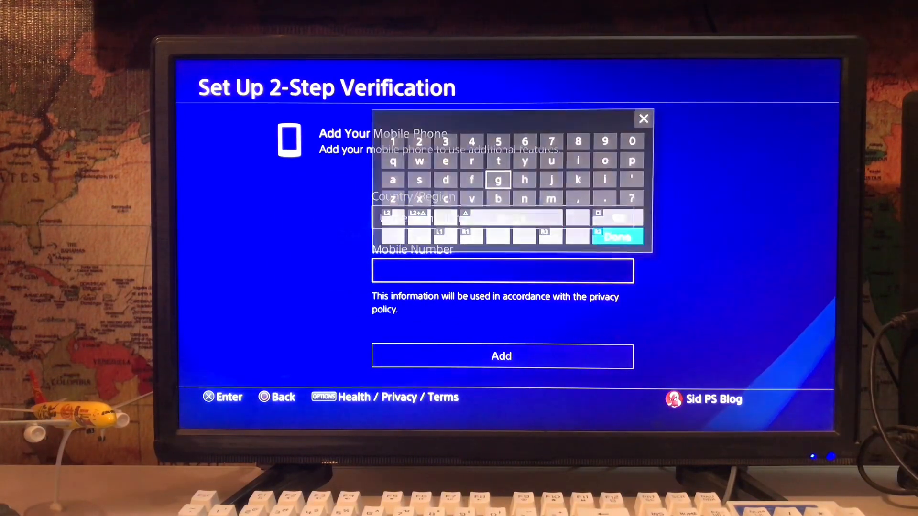